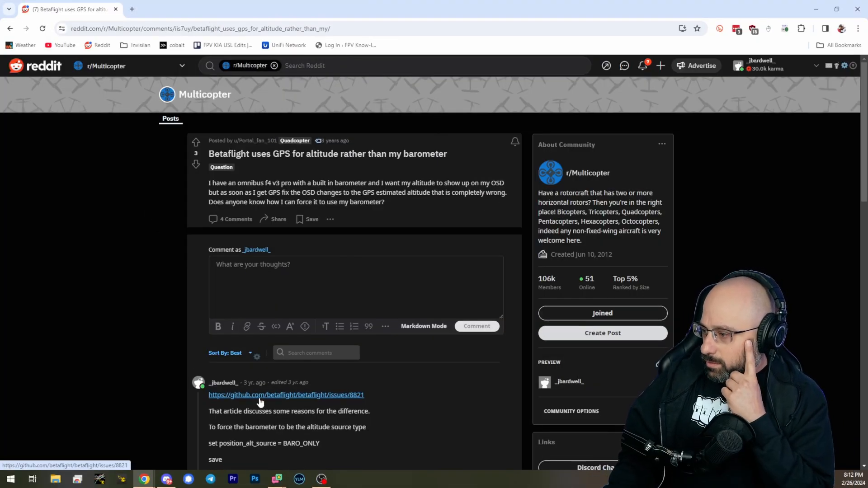
- Scroll the Reddit thread down to the reply with set position_alt_source = BARO_ONLY
{"action": "scroll", "scroll_direction": "down", "scroll_amount": 3}
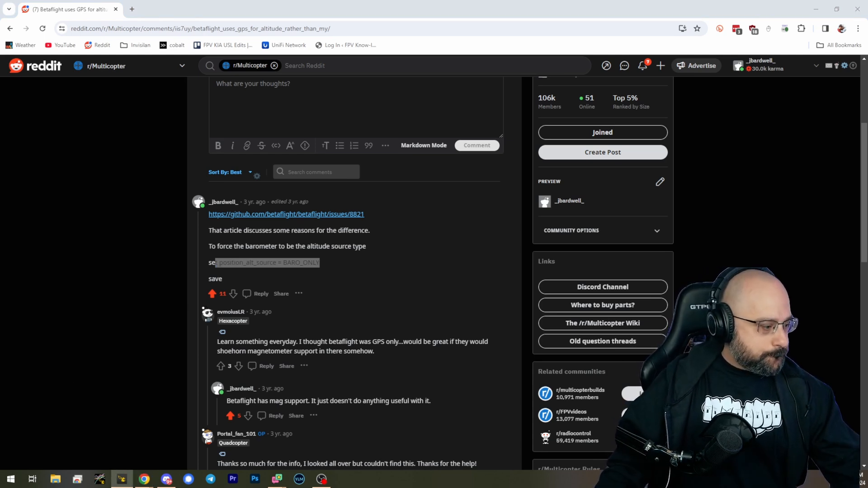
- Connect the configurator to the flight controller and enter 'get alt' in the CLI
{"action": "left_click", "coordinate": [115, 479]}
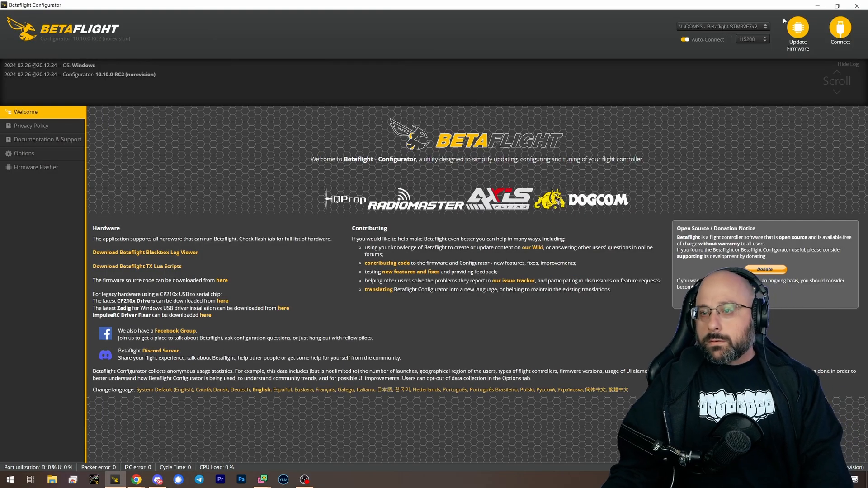
{"action": "left_click", "coordinate": [840, 31]}
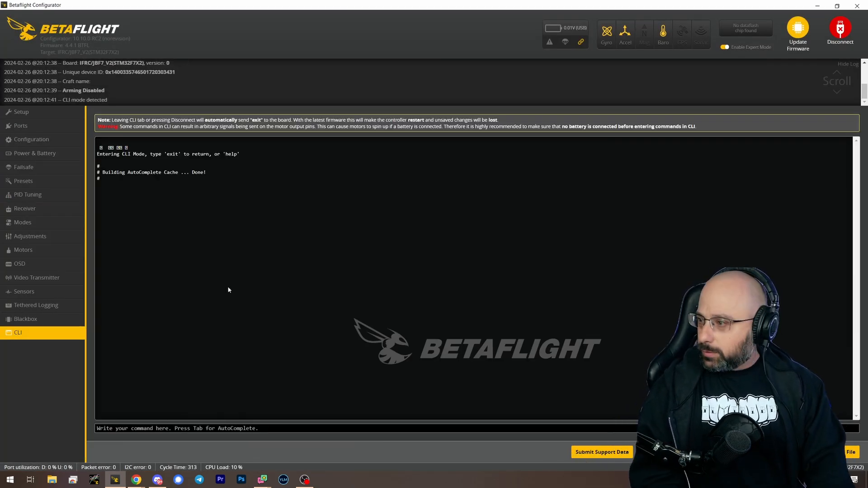
{"action": "type", "text": "get alt"}
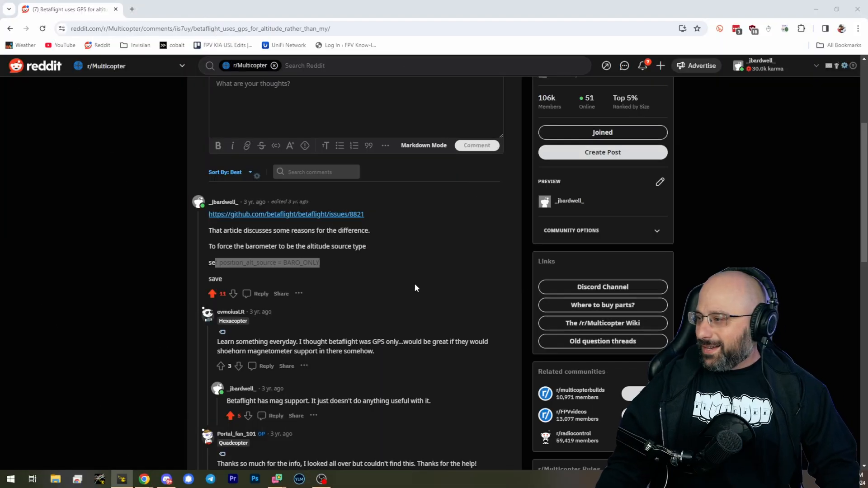
{"action": "mouse_move", "coordinate": [252, 206]}
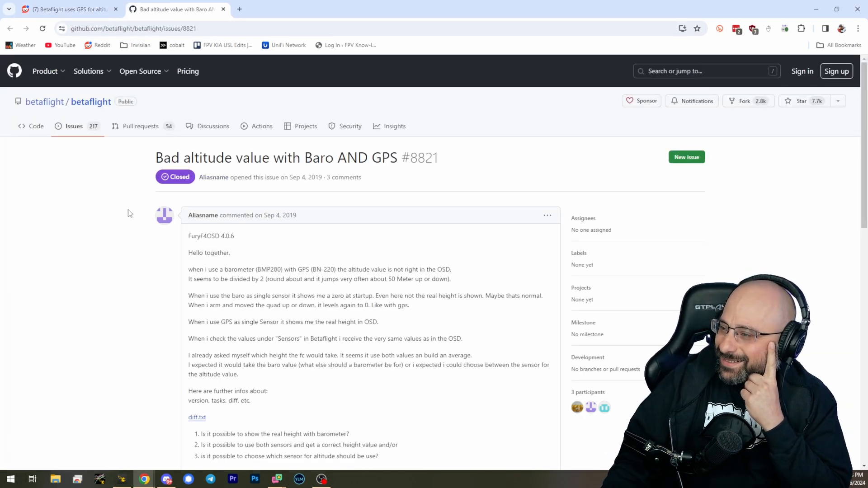
- Scroll through the description of GitHub issue #8821 on bad Baro-and-GPS altitude
{"action": "scroll", "scroll_direction": "down", "scroll_amount": 3}
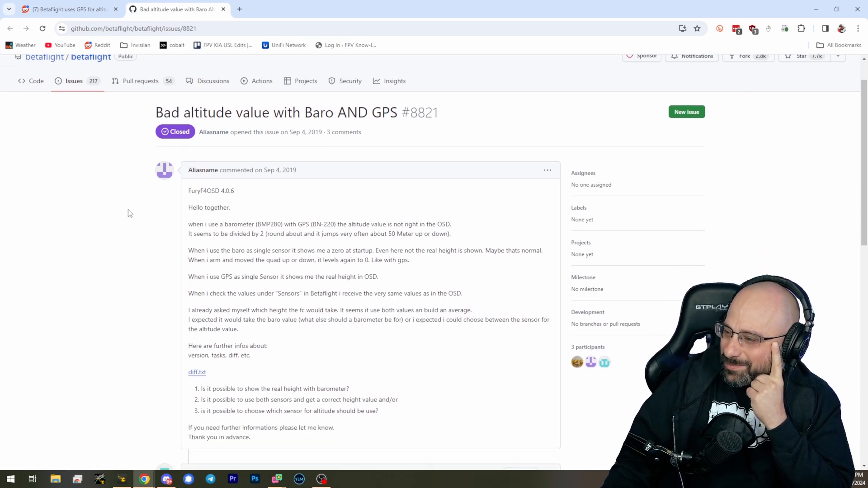
{"action": "scroll", "scroll_direction": "down", "scroll_amount": 3}
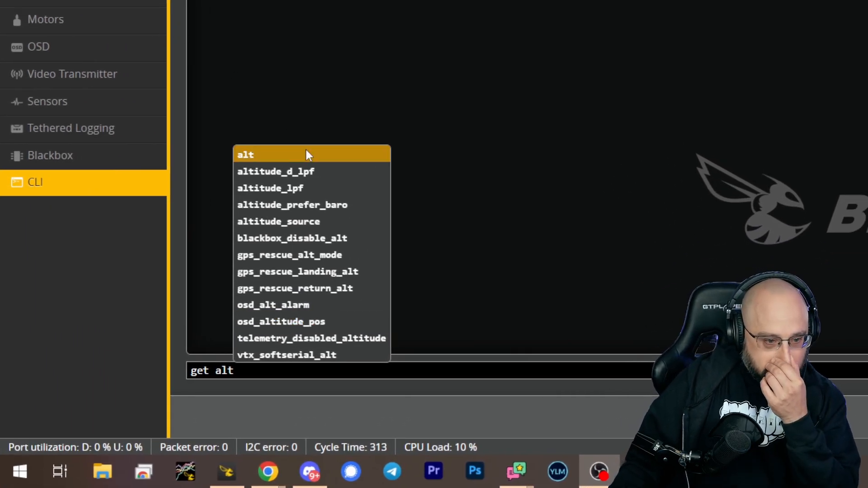
{"action": "mouse_move", "coordinate": [292, 204]}
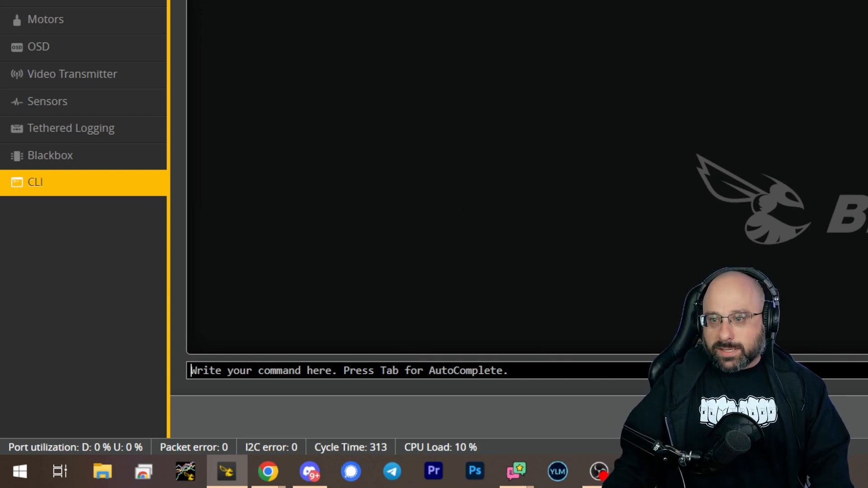
- Place the cursor in the empty CLI command box ready for a new command
{"action": "left_click", "coordinate": [267, 472]}
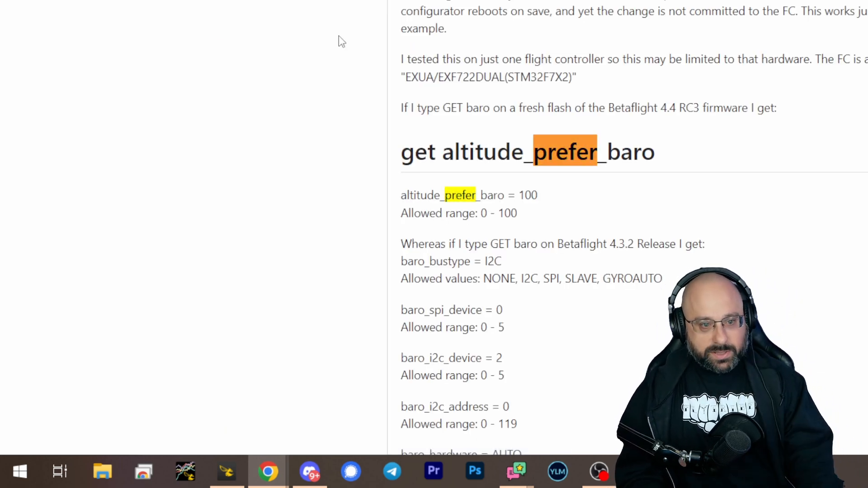
- Scroll the issue comments and select the get altitude_prefer_baro command text
{"action": "scroll", "scroll_direction": "down", "scroll_amount": 3}
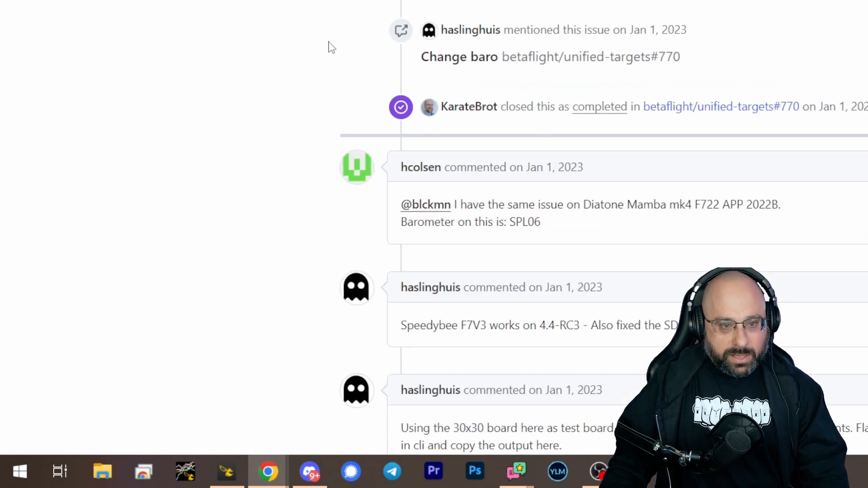
{"action": "scroll", "scroll_direction": "down", "scroll_amount": 3}
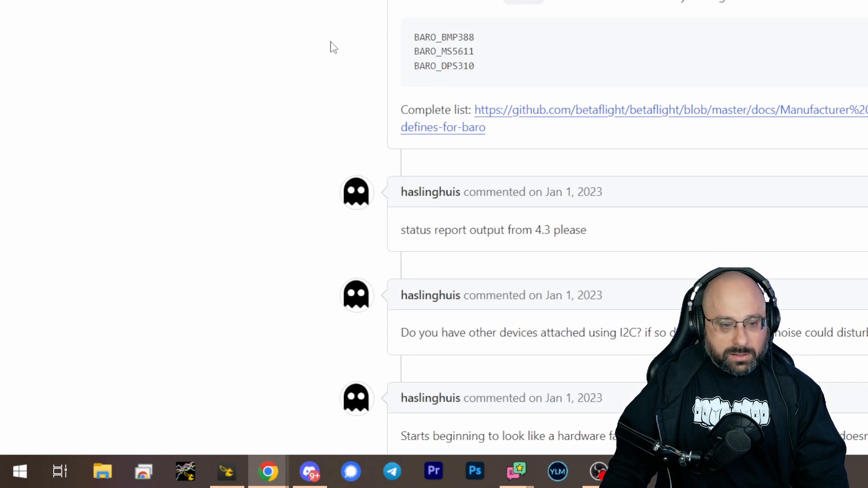
{"action": "scroll", "scroll_direction": "down", "scroll_amount": 3}
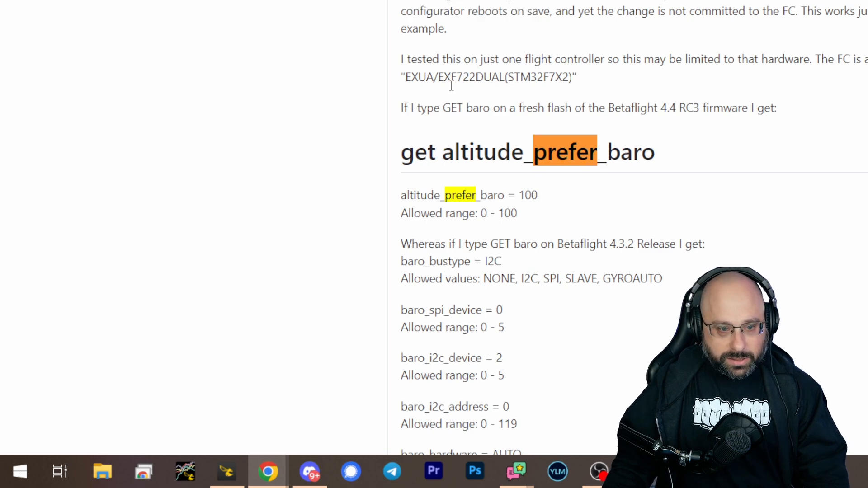
{"action": "left_click_drag", "start_coordinate": [420, 196], "coordinate": [537, 195]}
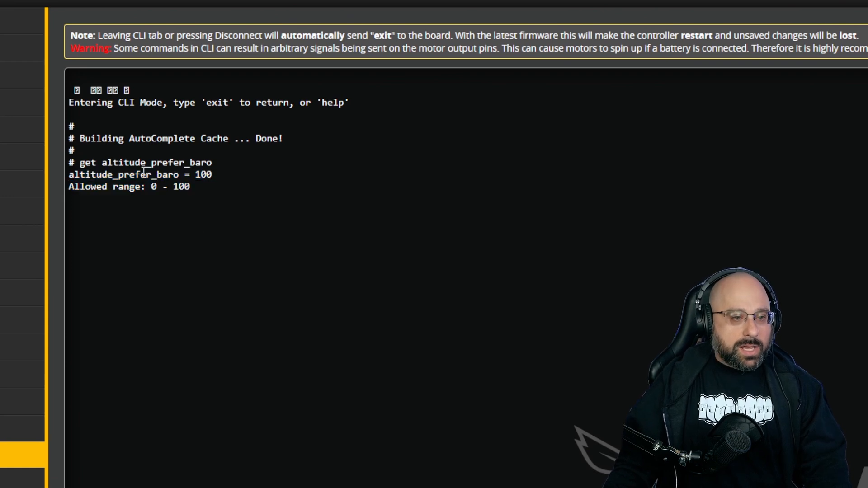
- Select the altitude_prefer_baro result, then enter a 'set altit...' command followed by 'save'
{"action": "left_click_drag", "start_coordinate": [141, 175], "coordinate": [212, 175]}
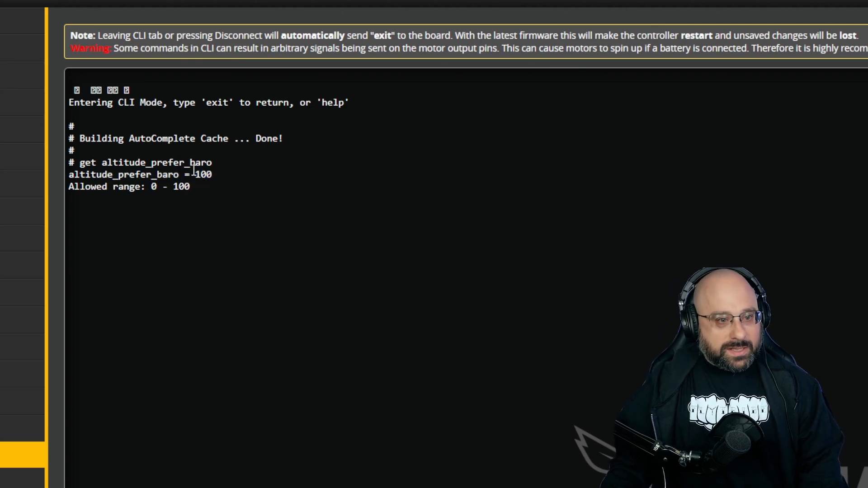
{"action": "double_click", "coordinate": [202, 175]}
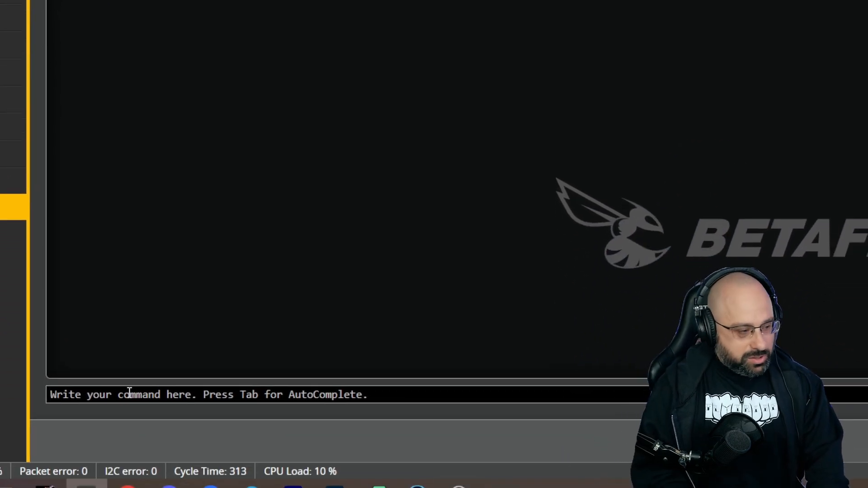
{"action": "type", "text": "set altitude_prefer_baro"}
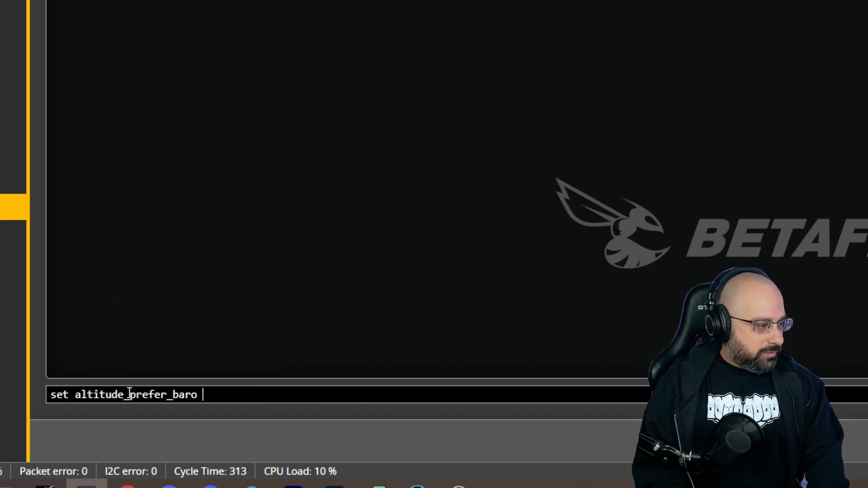
{"action": "type", "text": "save"}
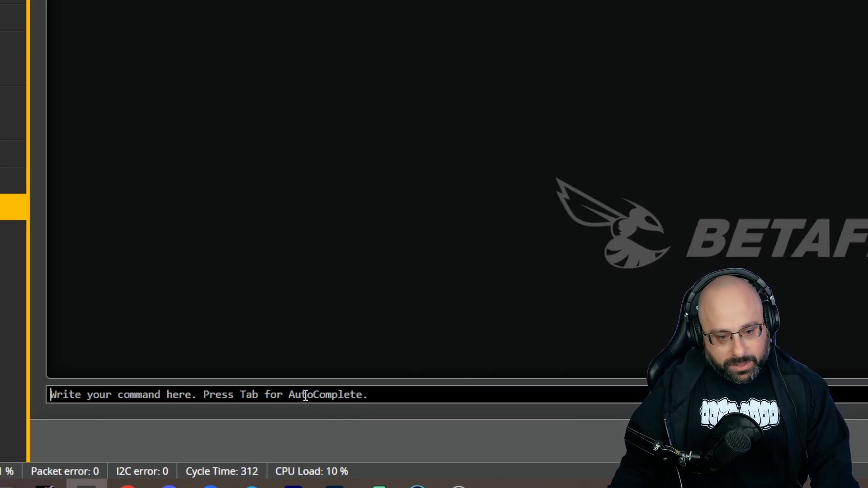
- Run a set position/altitude source command and see the CLI return INVALID NAME
{"action": "type", "text": "set"}
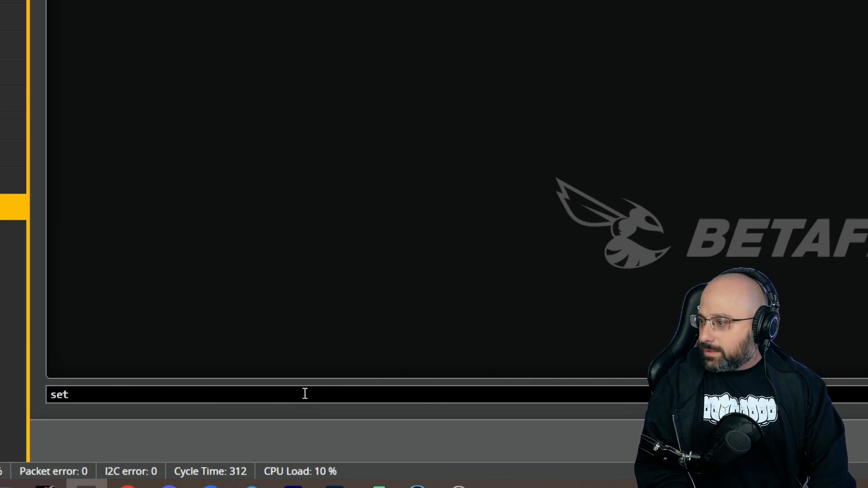
{"action": "type", "text": "position_"}
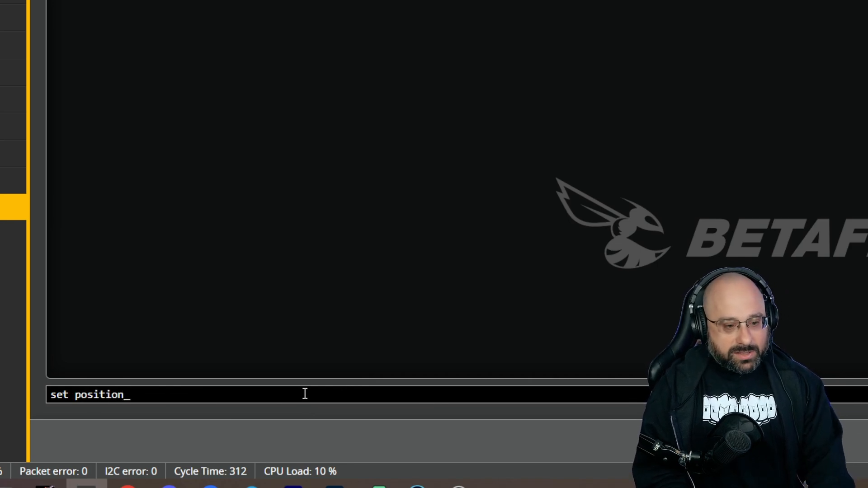
{"action": "type", "text": "altitude"}
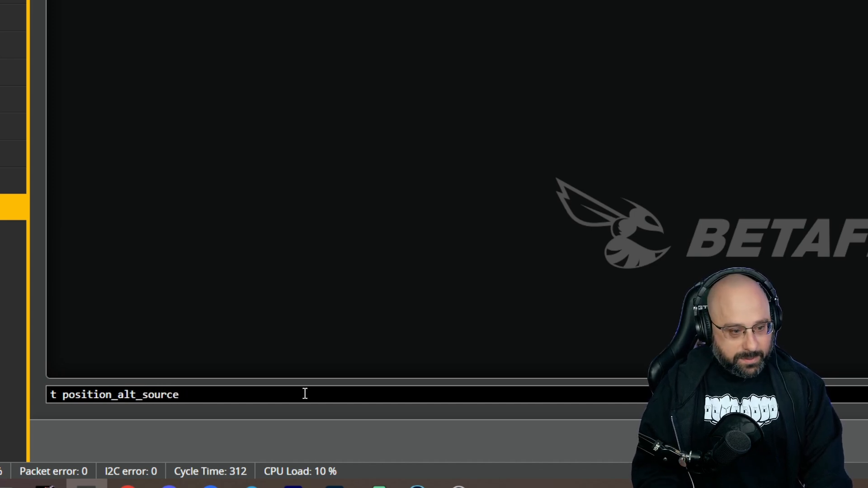
{"action": "key", "text": "Enter"}
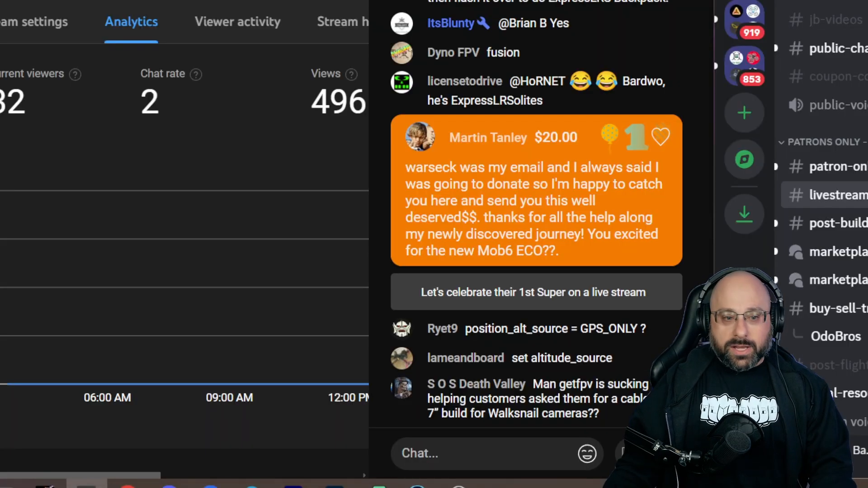
- Start a new 'get' query in the CLI command box
{"action": "left_click", "coordinate": [256, 342]}
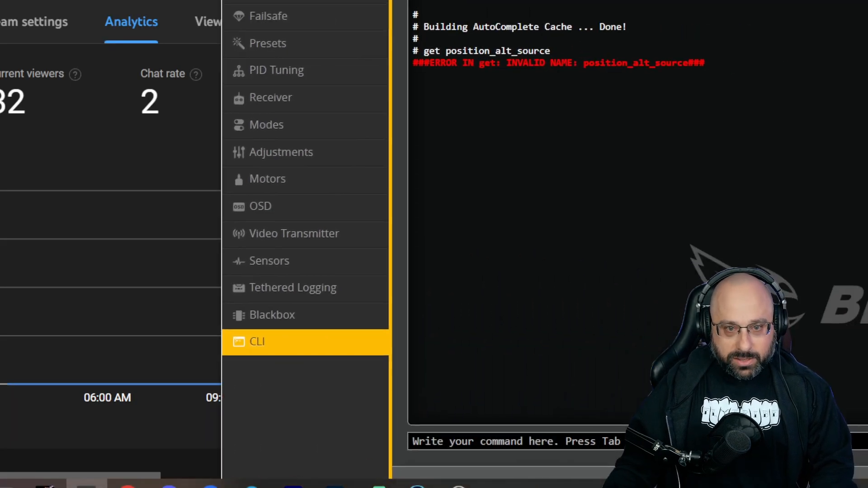
{"action": "type", "text": "get"}
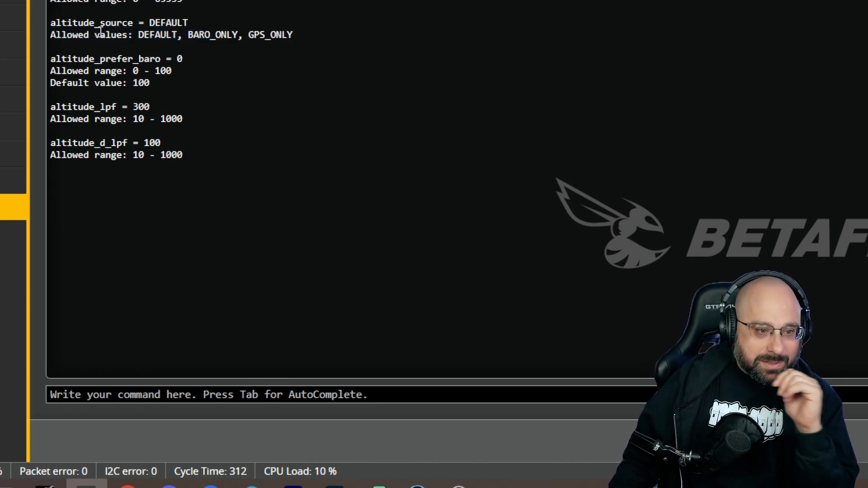
- Select the altitude_source = DEFAULT line and type 'set altitude_source=gps_only' without running it
{"action": "left_click_drag", "start_coordinate": [50, 58], "coordinate": [155, 82]}
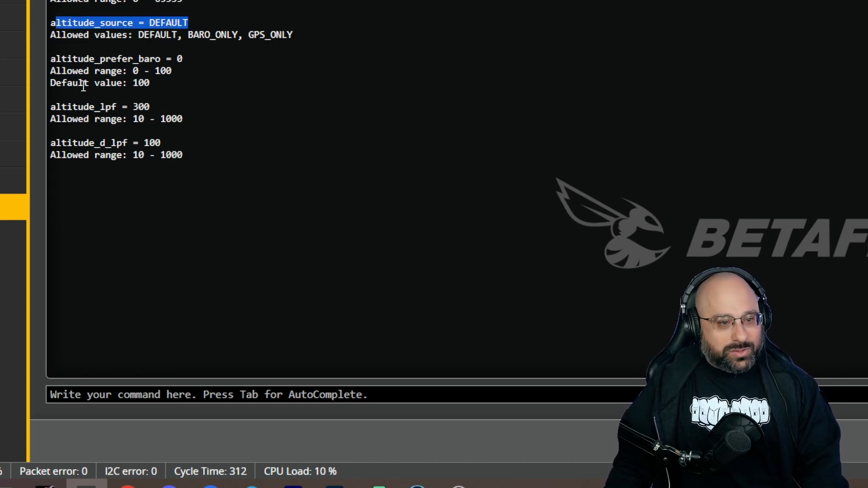
{"action": "left_click", "coordinate": [127, 395]}
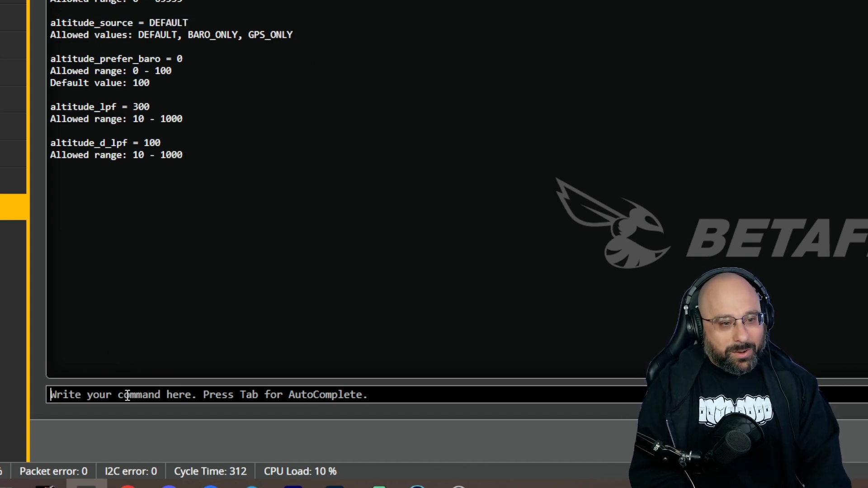
{"action": "type", "text": "set altitude_source="}
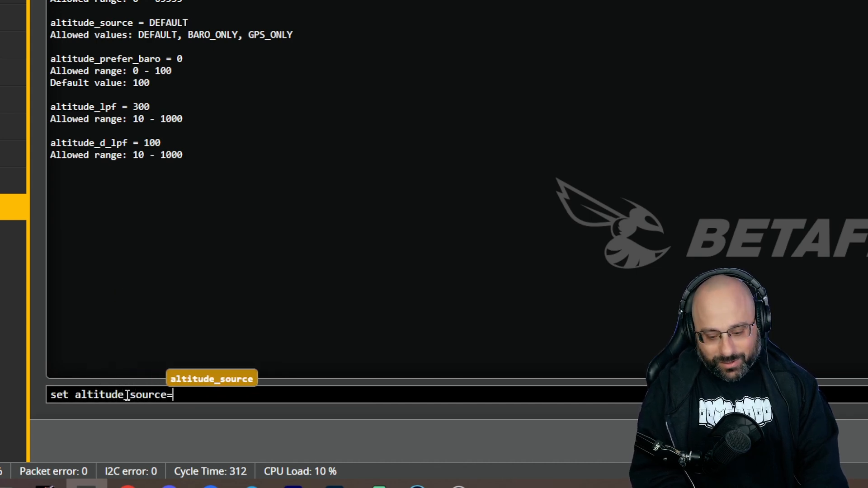
{"action": "type", "text": "gps_only"}
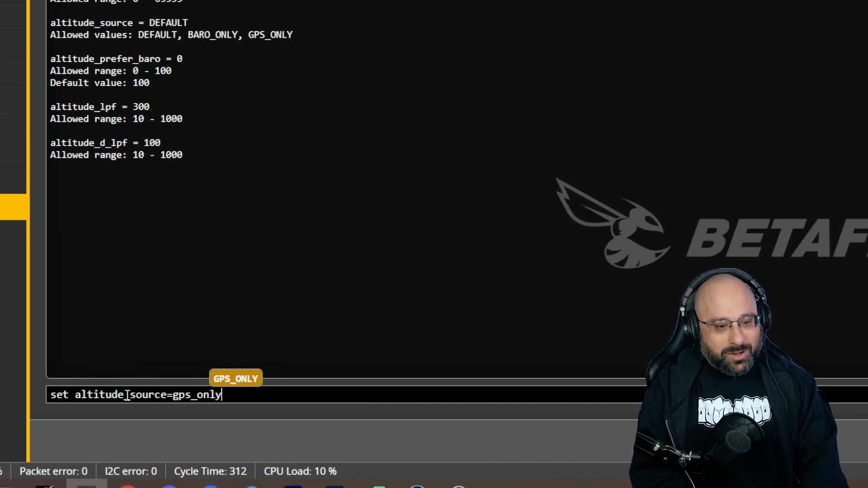